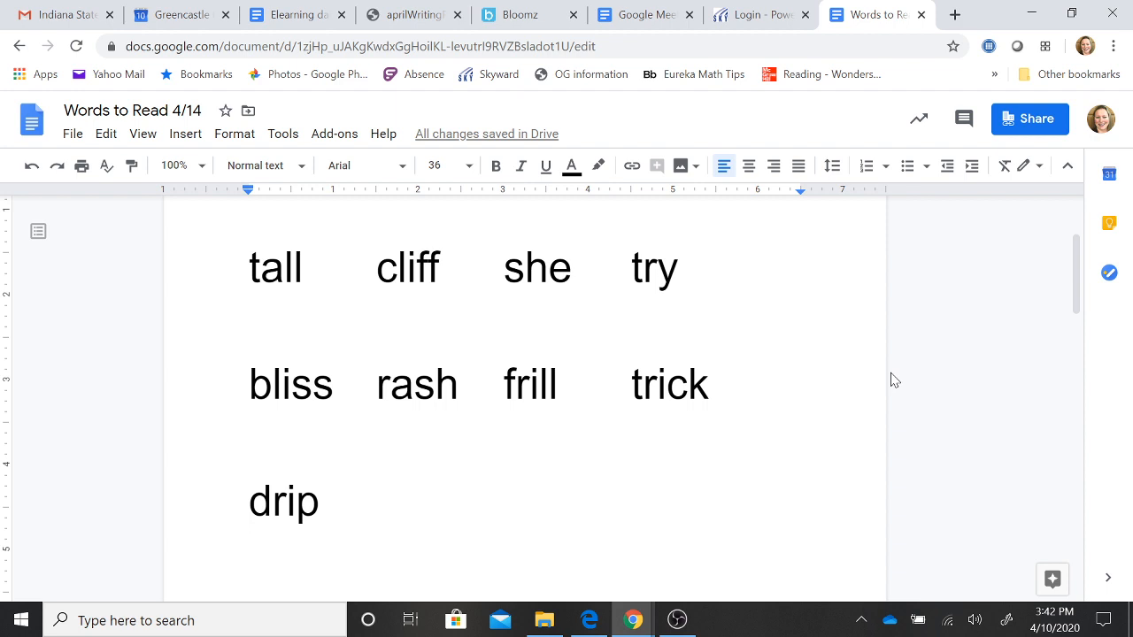
Step: Scroll past 'drip' until the 'New Words to Read' heading with sale, came, tape appears
{"action": "scroll", "scroll_direction": "down", "scroll_amount": 3}
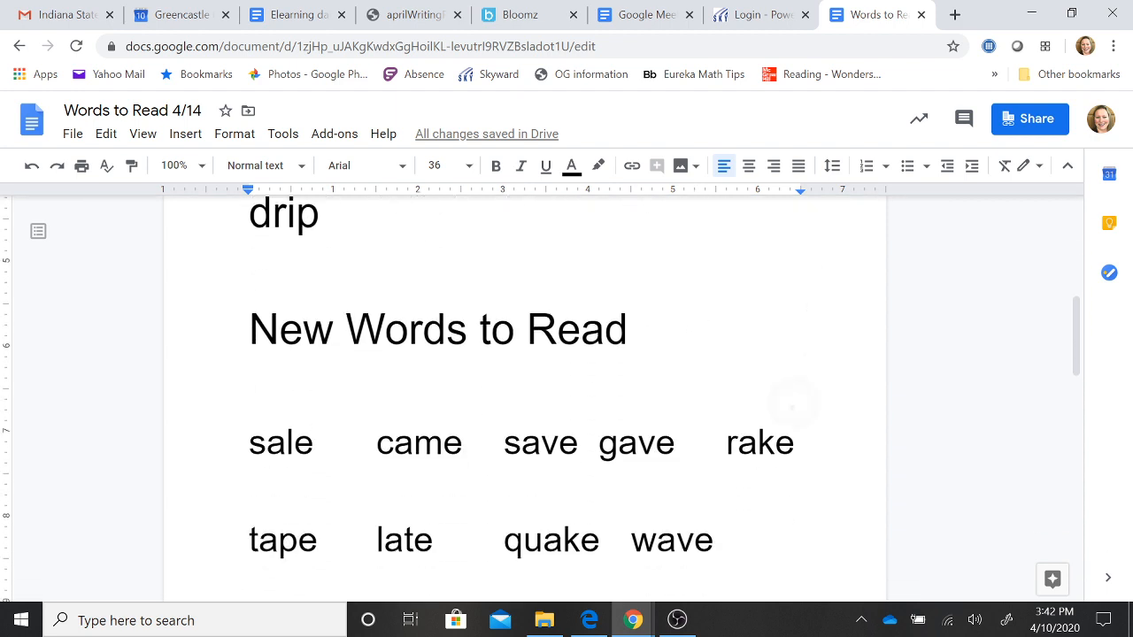
Step: Scroll through the long-a magic-E rows to reach the blank second page
{"action": "scroll", "scroll_direction": "down", "scroll_amount": 3}
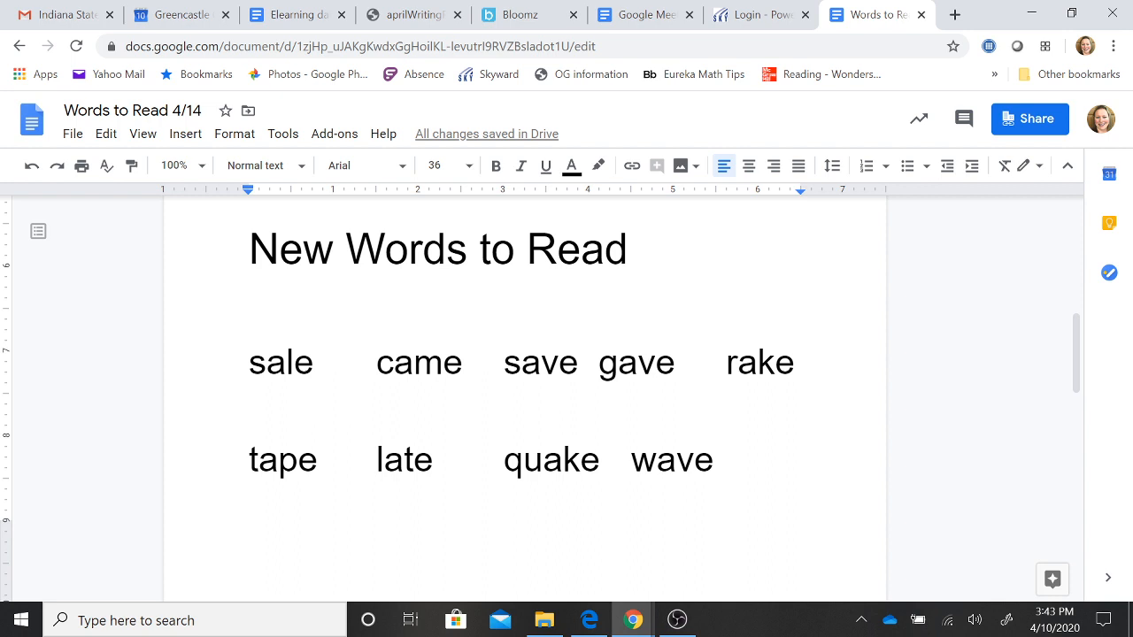
{"action": "left_click", "coordinate": [276, 308]}
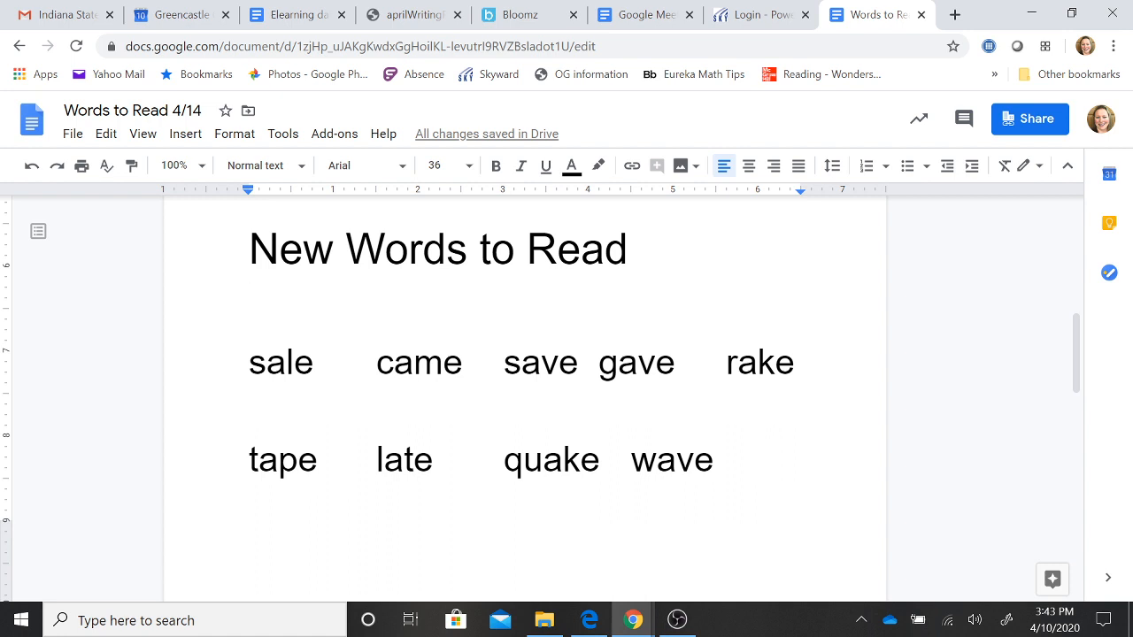
{"action": "scroll", "scroll_direction": "down", "scroll_amount": 3}
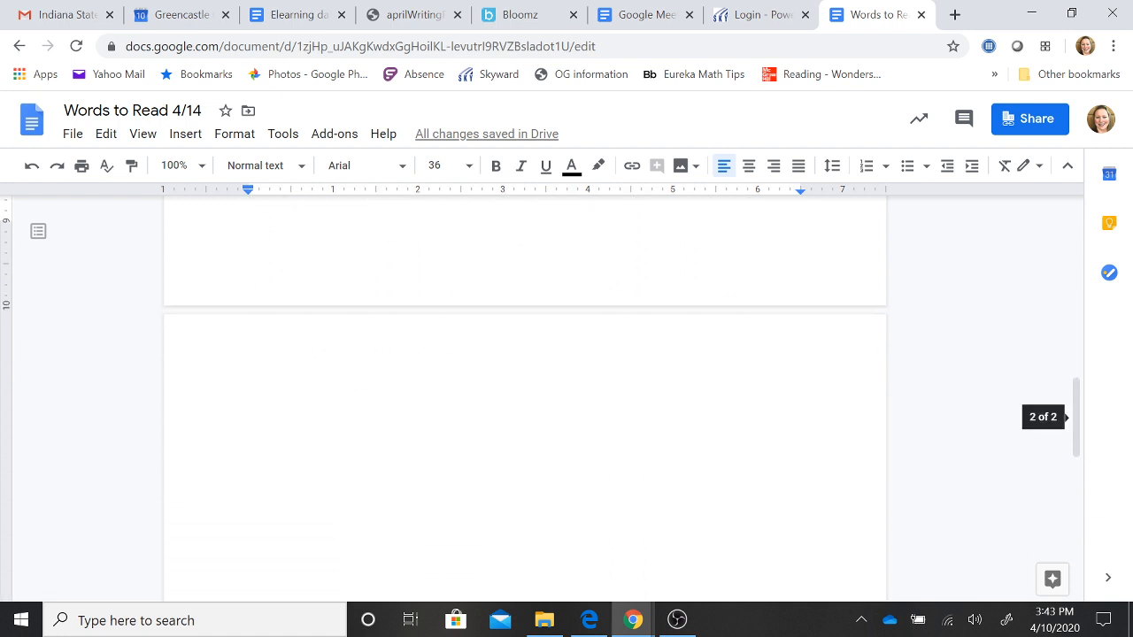